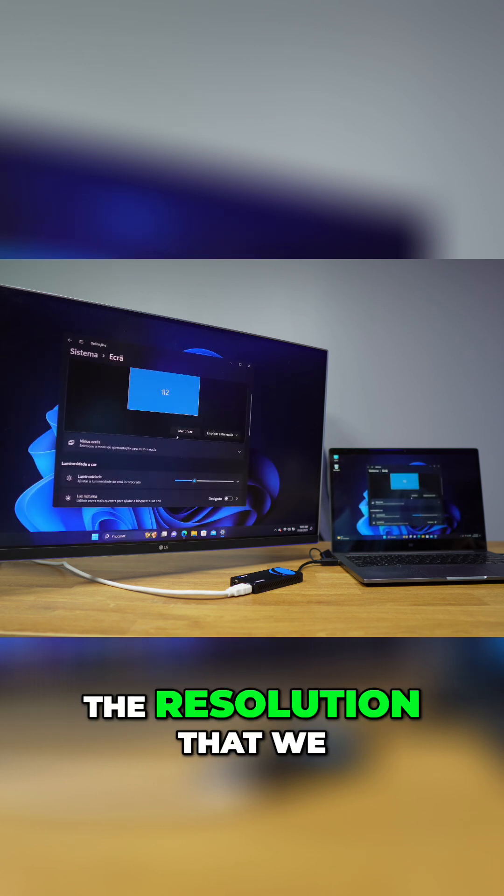
Confirm the LG display's 30 Hz refresh rate, then show the multiple-display mode choices
scroll("down", 3)
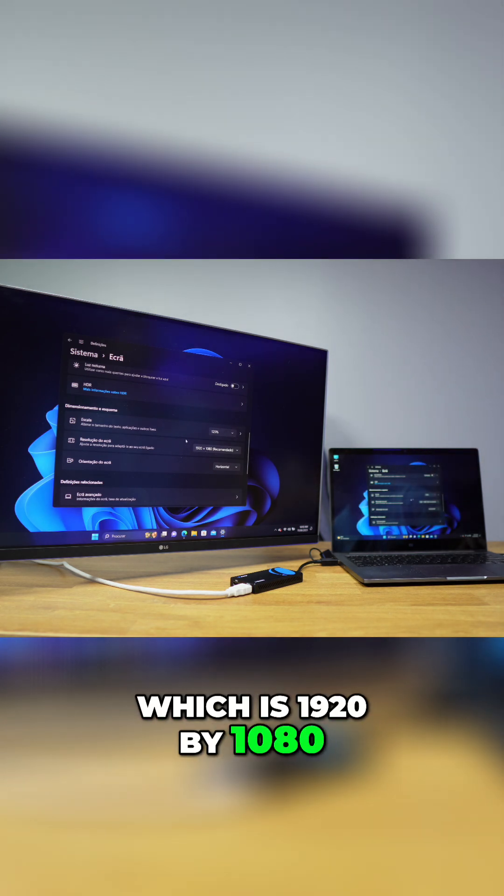
scroll("down", 3)
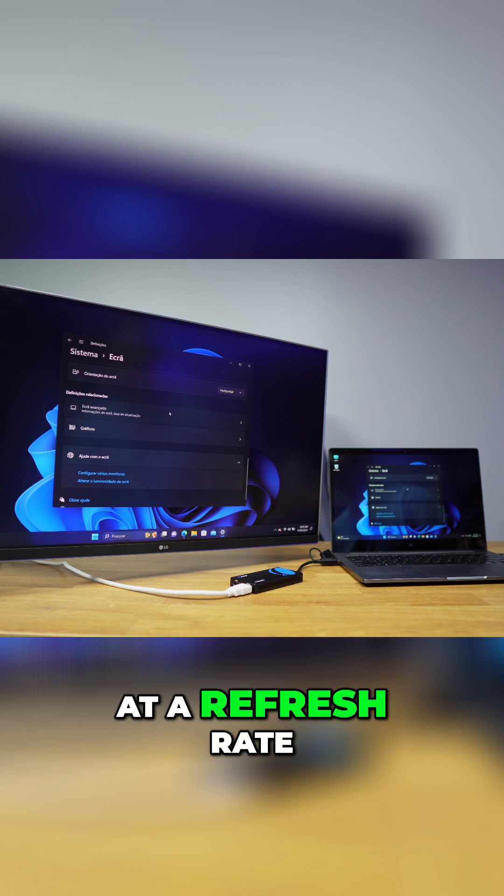
left_click(89, 409)
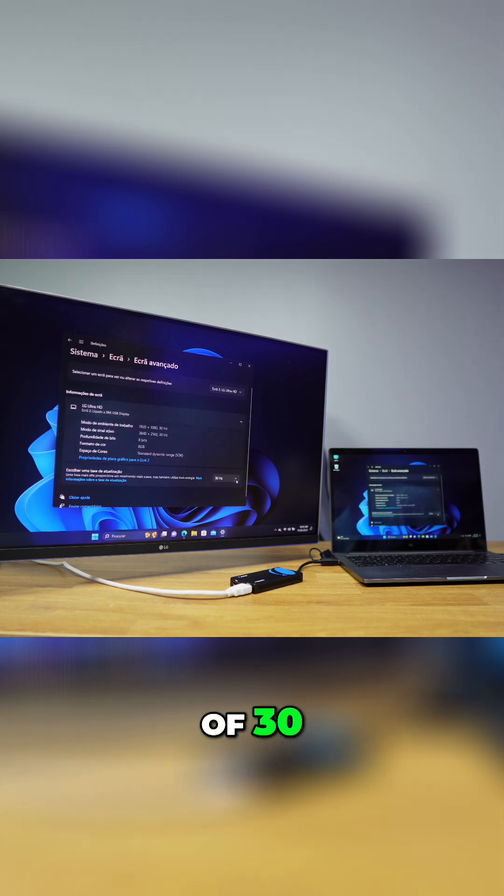
left_click(223, 479)
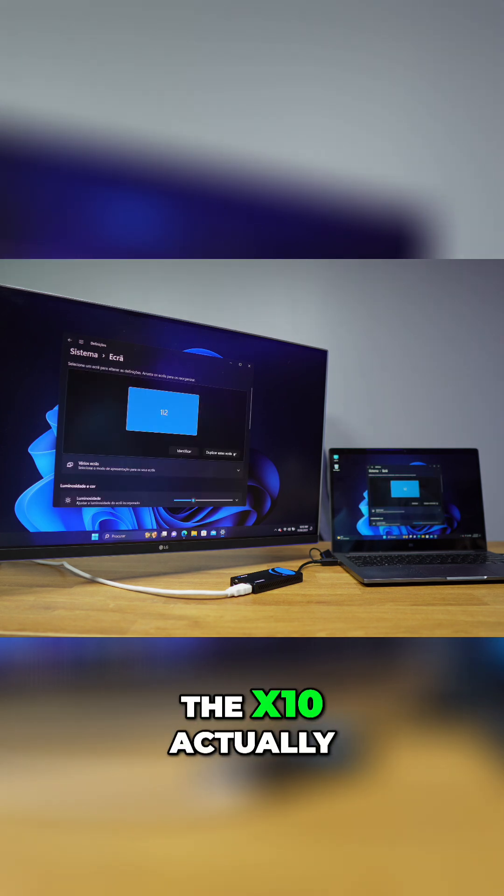
left_click(222, 454)
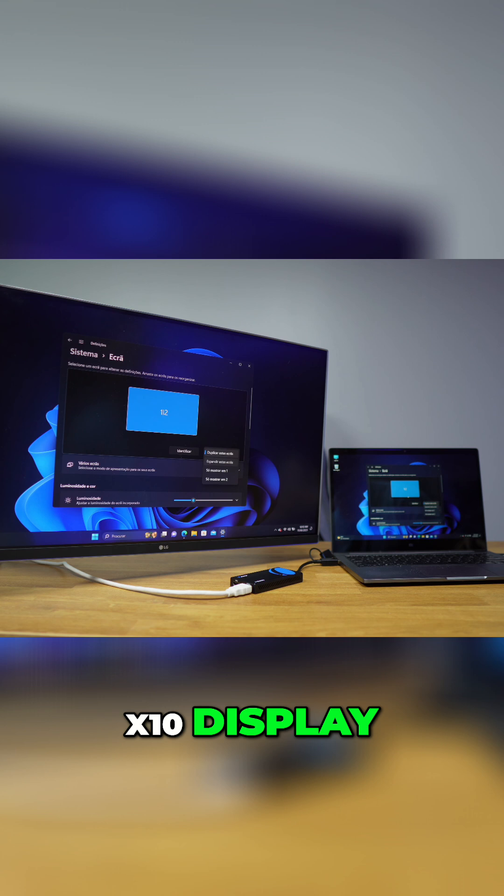